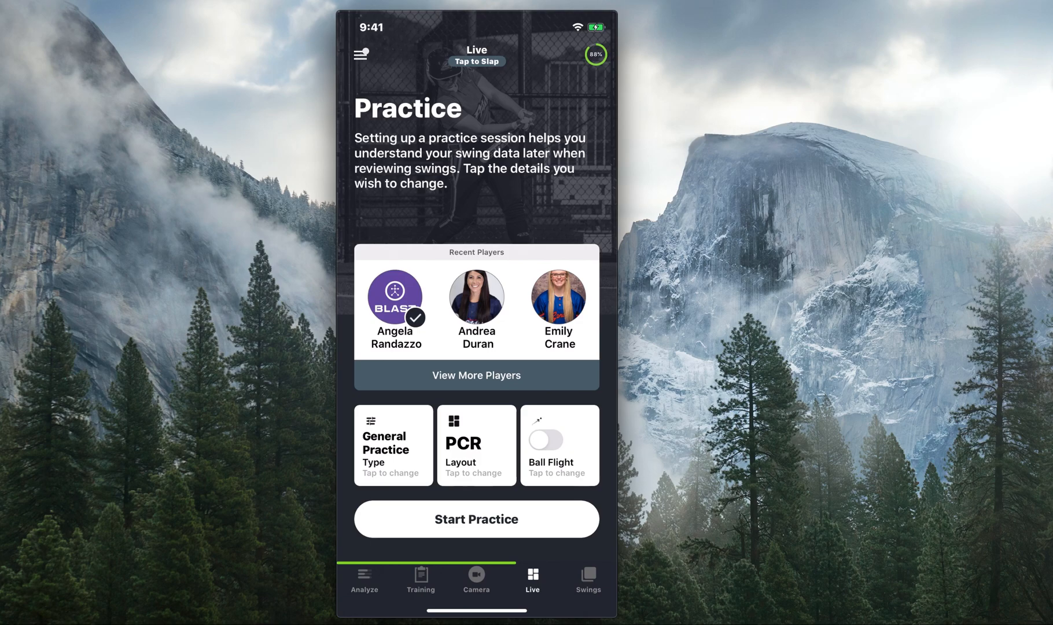
Step: Show the Swings history and scroll down past the January 2019 sessions
{"action": "left_click", "coordinate": [586, 579]}
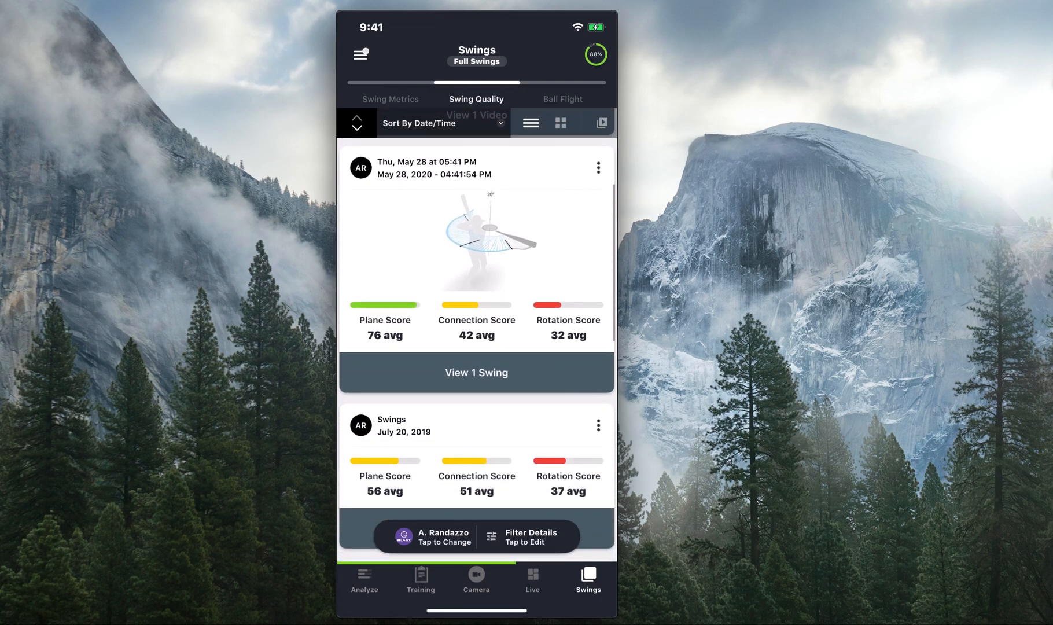
{"action": "scroll", "scroll_direction": "down", "scroll_amount": 3}
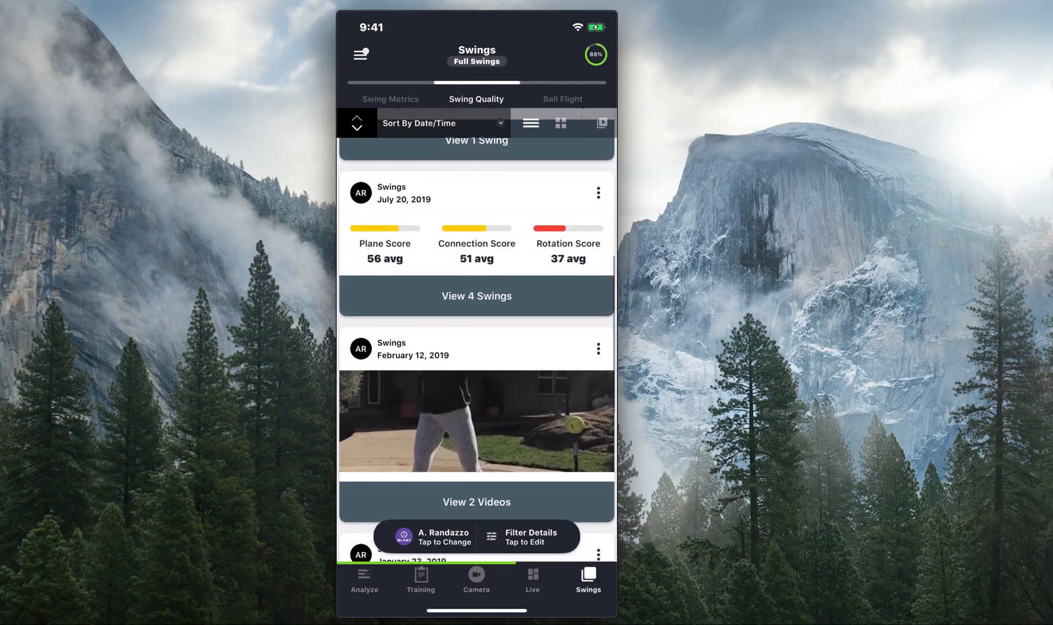
{"action": "scroll", "scroll_direction": "down", "scroll_amount": 3}
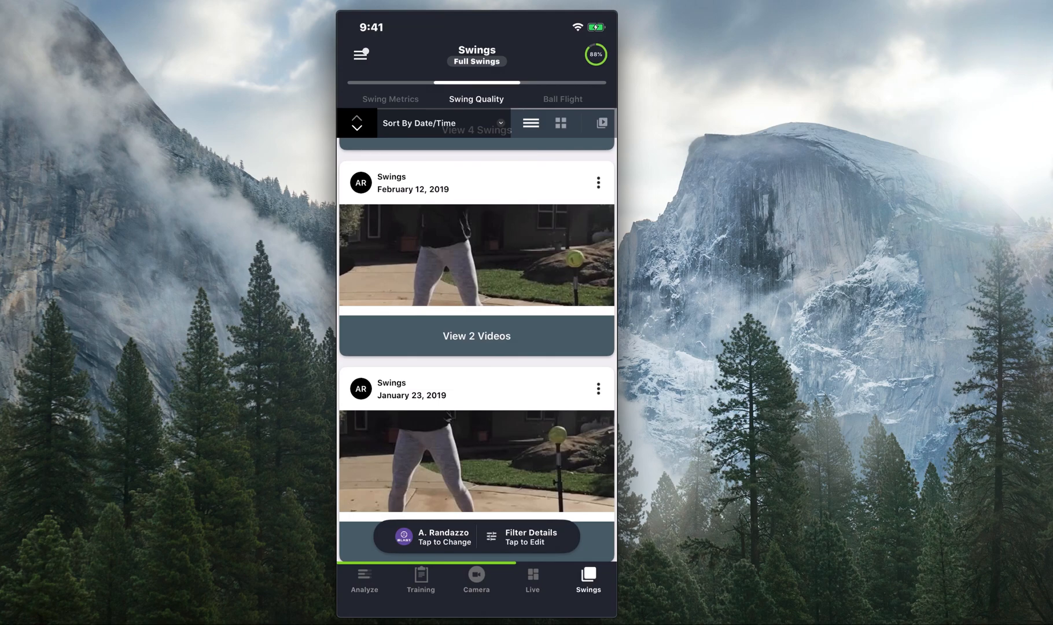
Step: Open the February 12, 2019 session and select Video 1 and Video 2 side by side
{"action": "left_click", "coordinate": [476, 335]}
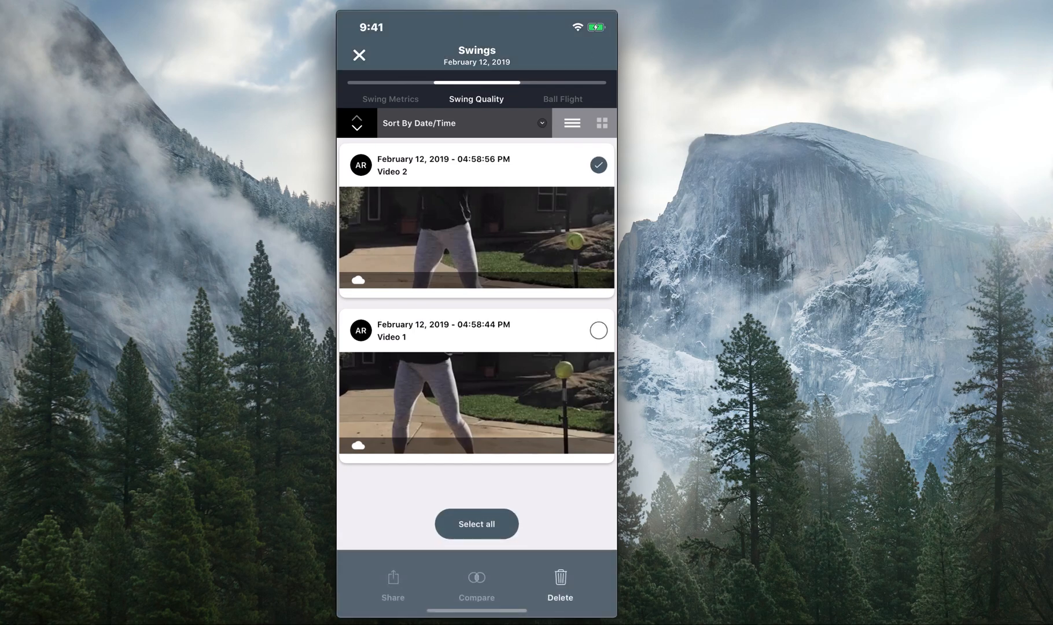
{"action": "left_click", "coordinate": [598, 330]}
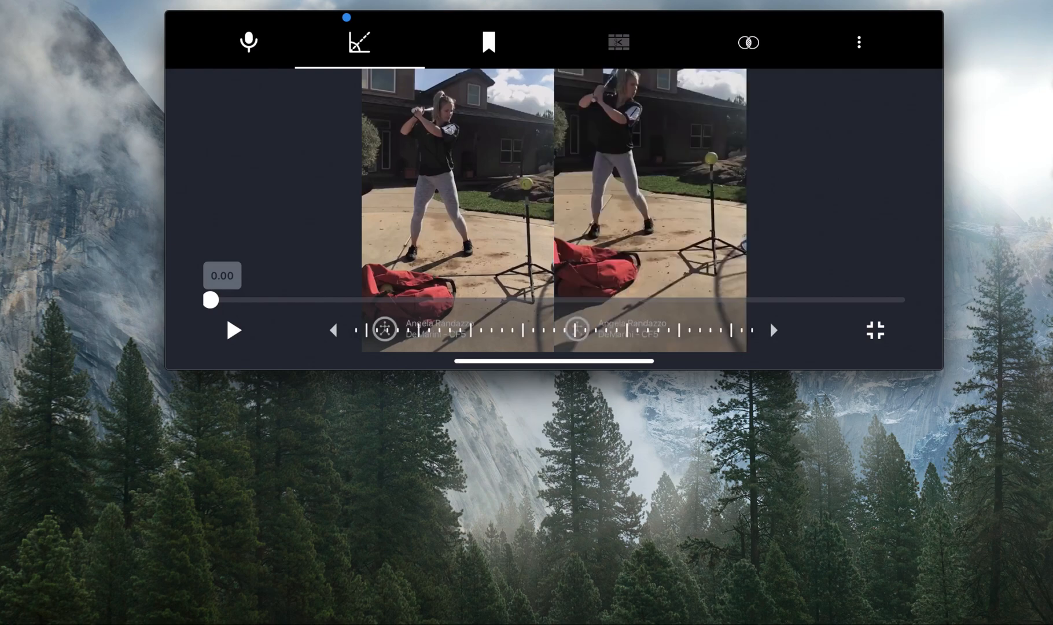
Step: Choose the circle drawing tool and check the swing-phase tag list without tagging
{"action": "left_click", "coordinate": [359, 41]}
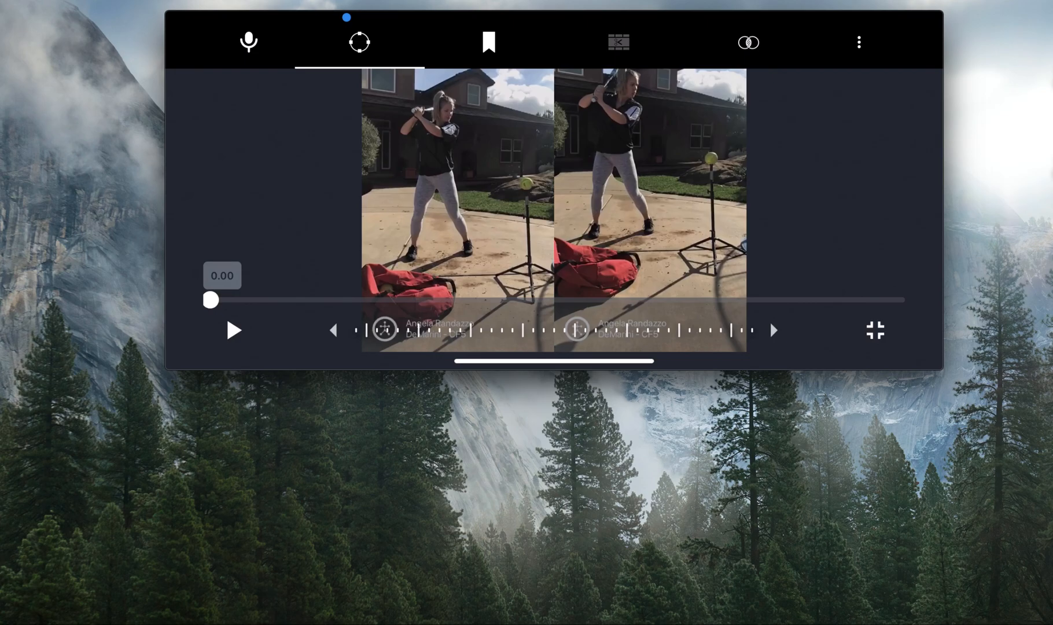
{"action": "left_click", "coordinate": [489, 42]}
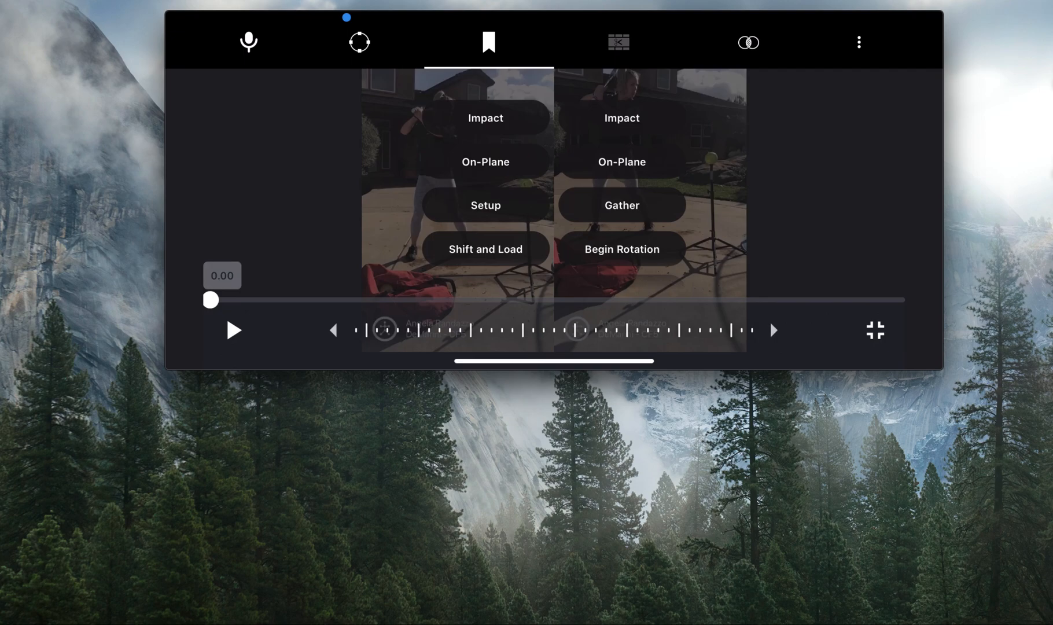
{"action": "left_click", "coordinate": [360, 42]}
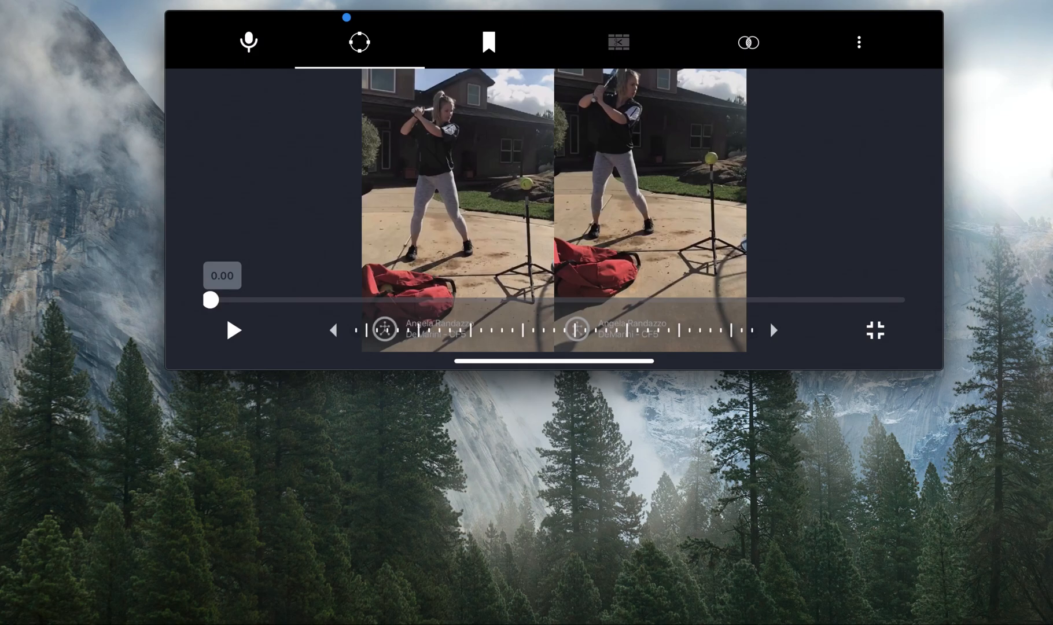
{"action": "left_click", "coordinate": [858, 41]}
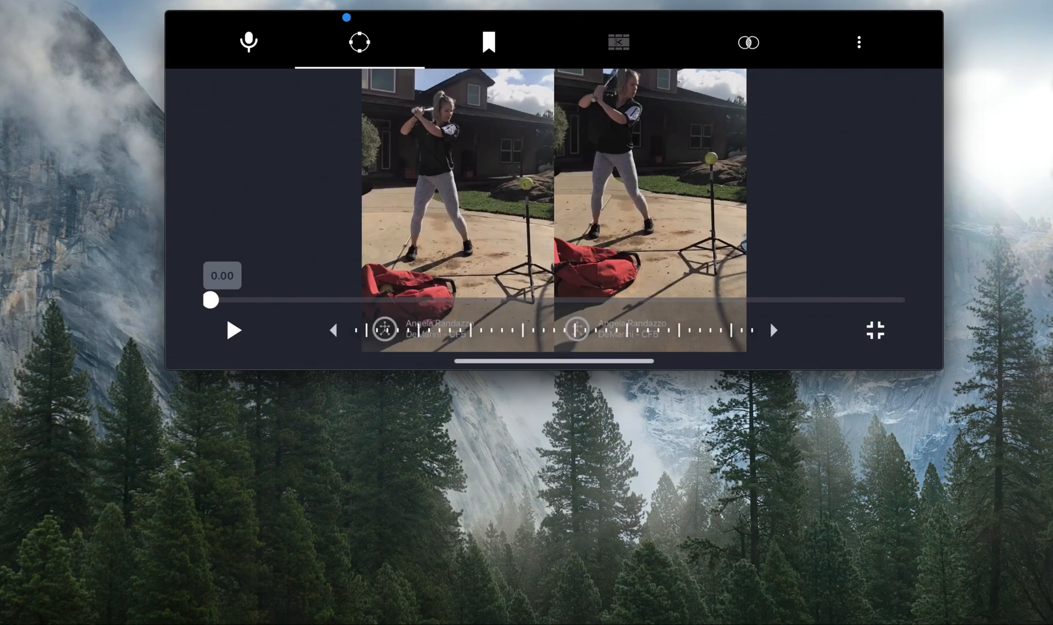
Step: Scrub both videos to ball contact and bookmark that frame as Impact
{"action": "left_click_drag", "start_coordinate": [210, 301], "coordinate": [342, 301]}
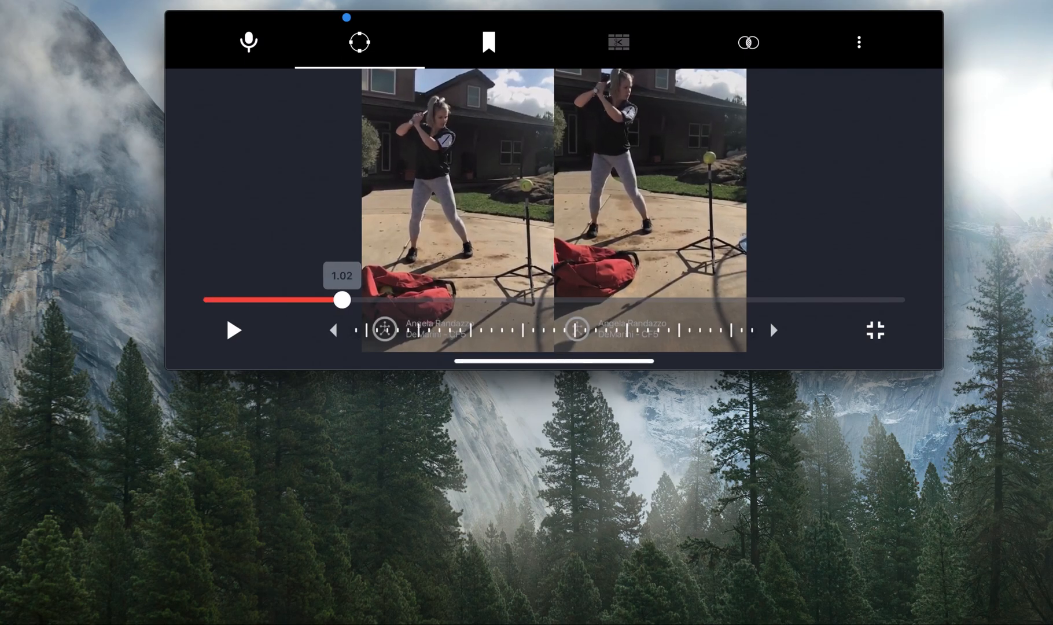
{"action": "left_click_drag", "start_coordinate": [342, 300], "coordinate": [517, 301]}
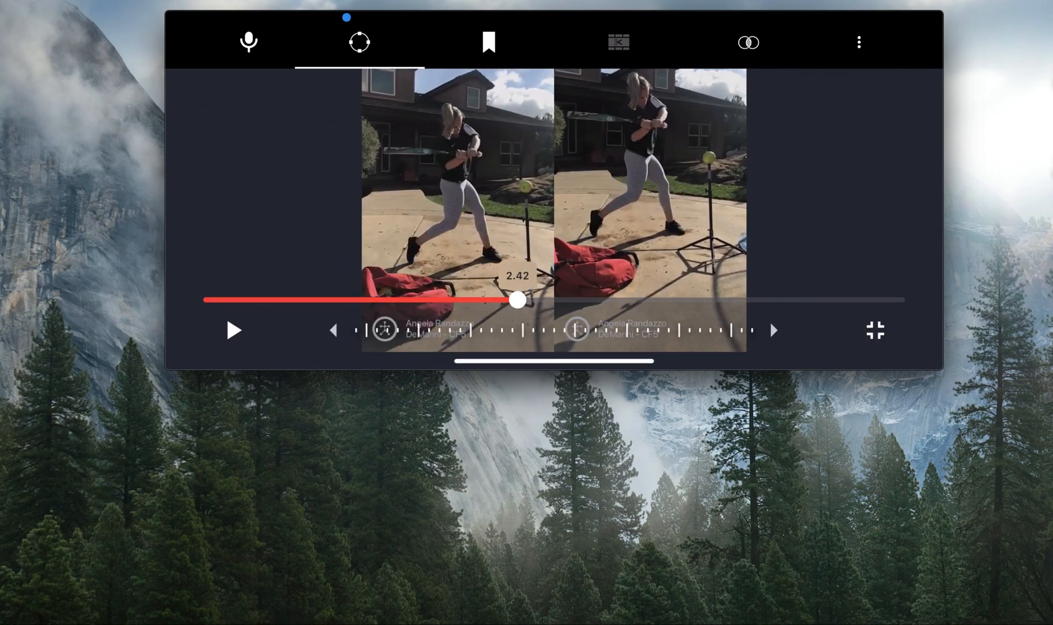
{"action": "left_click_drag", "start_coordinate": [518, 300], "coordinate": [543, 300]}
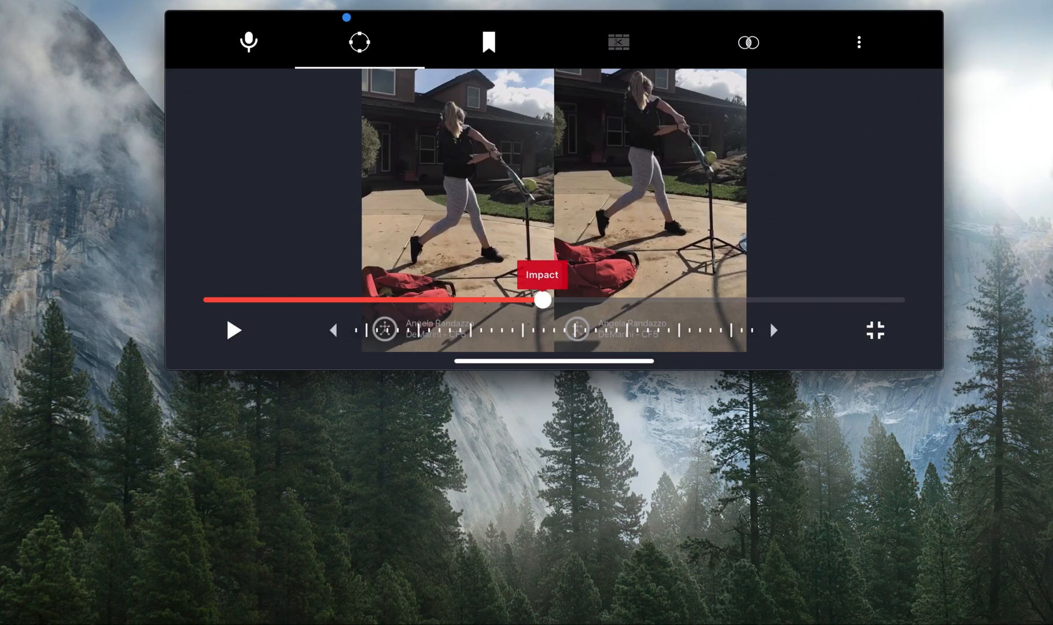
{"action": "left_click", "coordinate": [489, 42]}
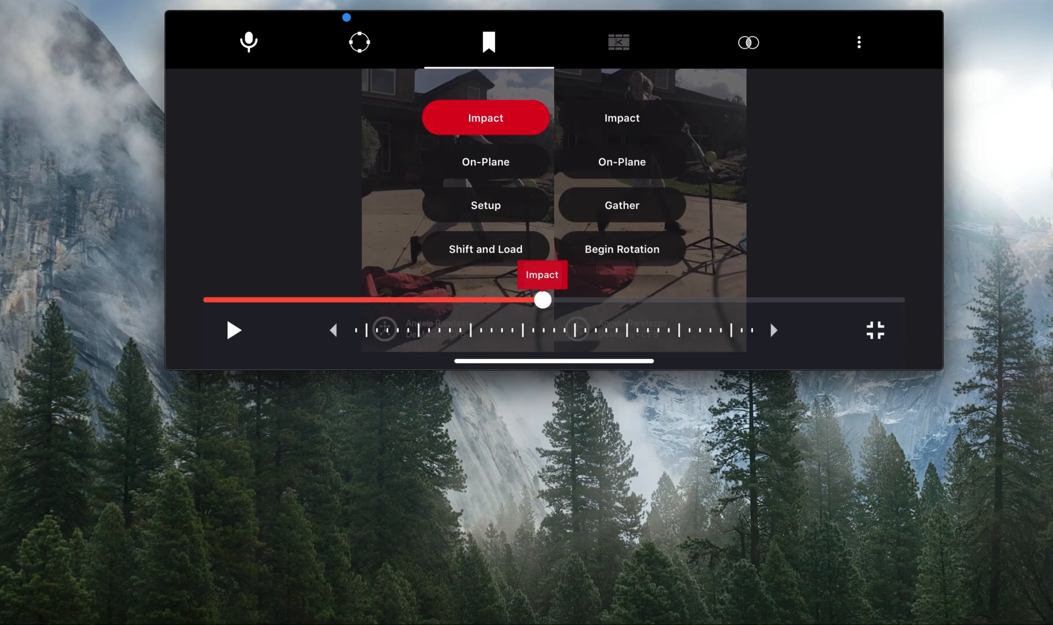
{"action": "left_click", "coordinate": [360, 42]}
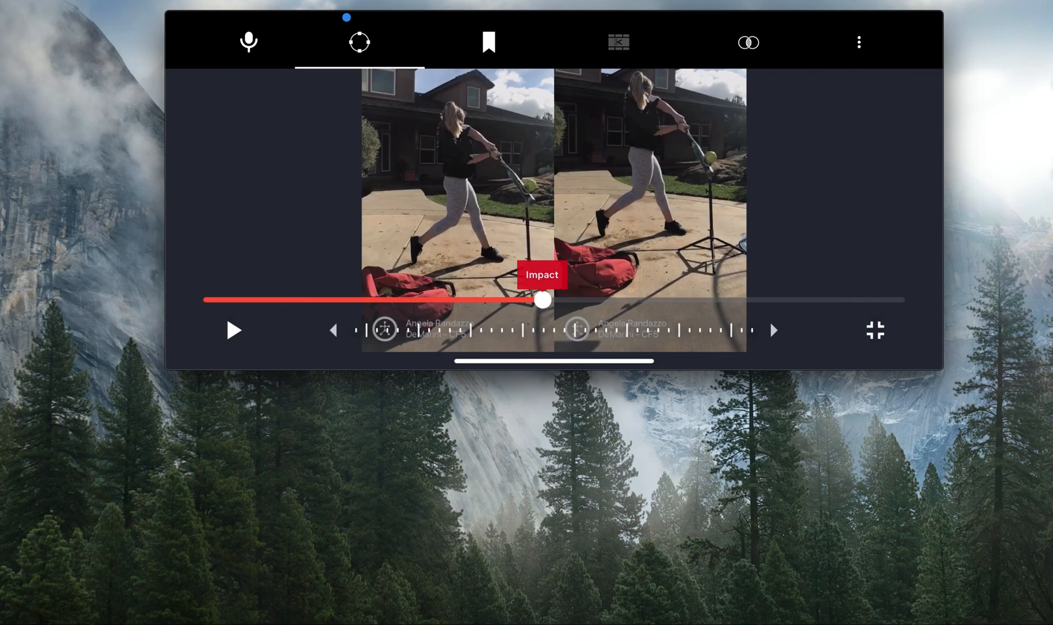
Step: Rewind to where the bat gets on plane, tag it On-Plane, and start a voice-over
{"action": "left_click_drag", "start_coordinate": [543, 300], "coordinate": [440, 300]}
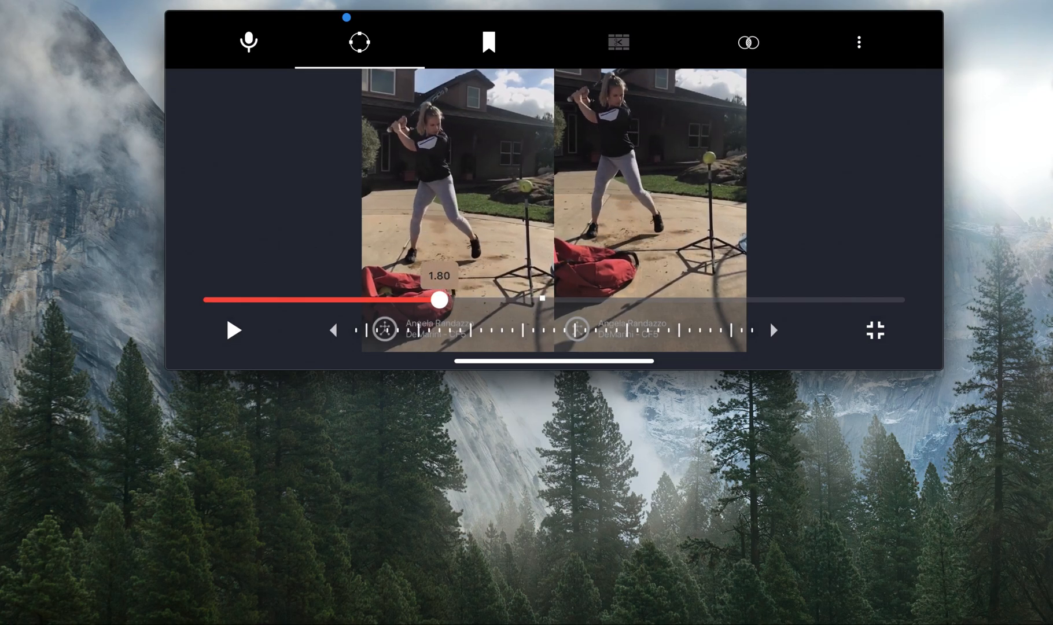
{"action": "left_click_drag", "start_coordinate": [440, 300], "coordinate": [470, 299]}
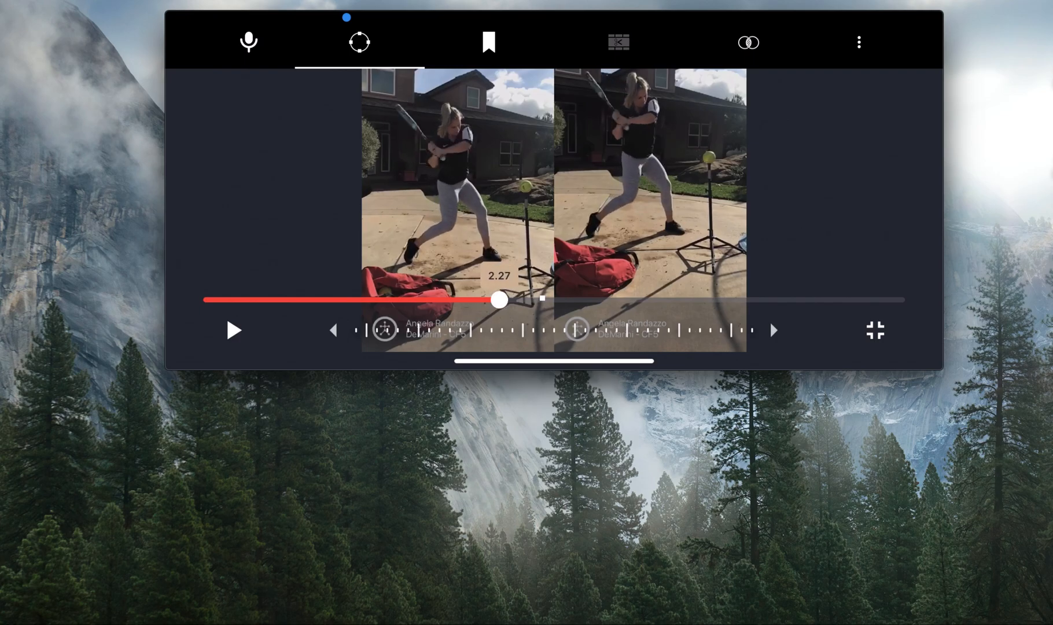
{"action": "left_click_drag", "start_coordinate": [498, 301], "coordinate": [507, 301]}
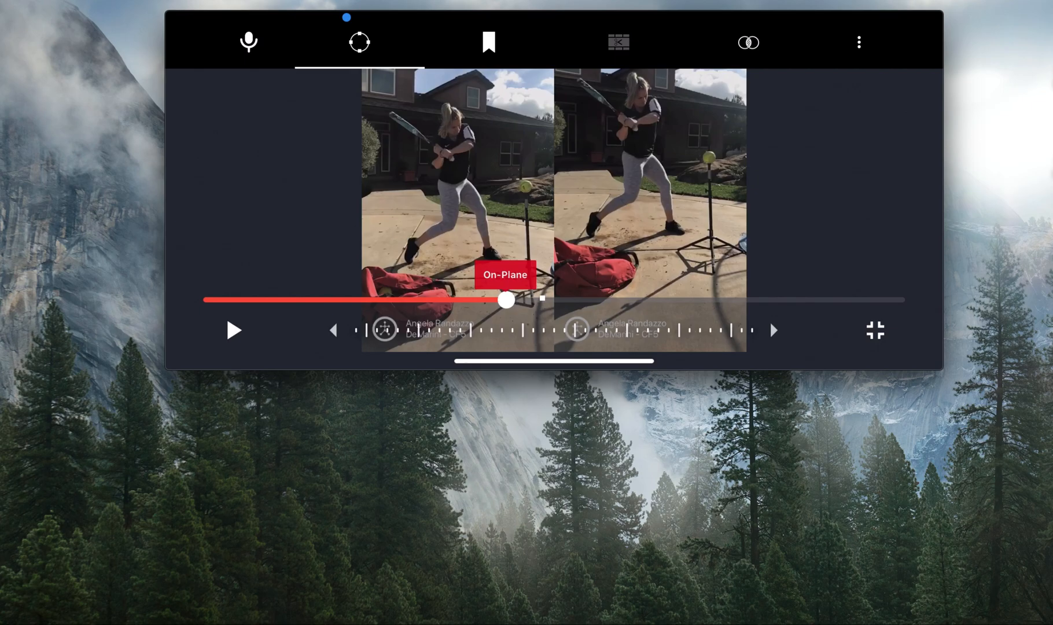
{"action": "left_click", "coordinate": [248, 41]}
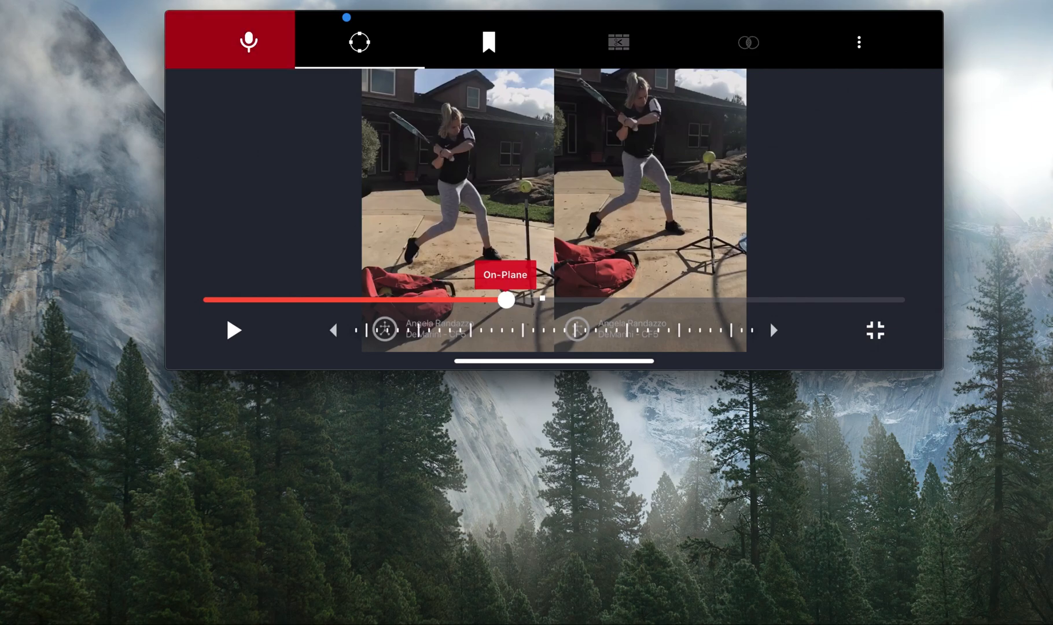
Step: Narrate while playing through, returning to Impact and follow-through, then stop recording
{"action": "left_click", "coordinate": [233, 329]}
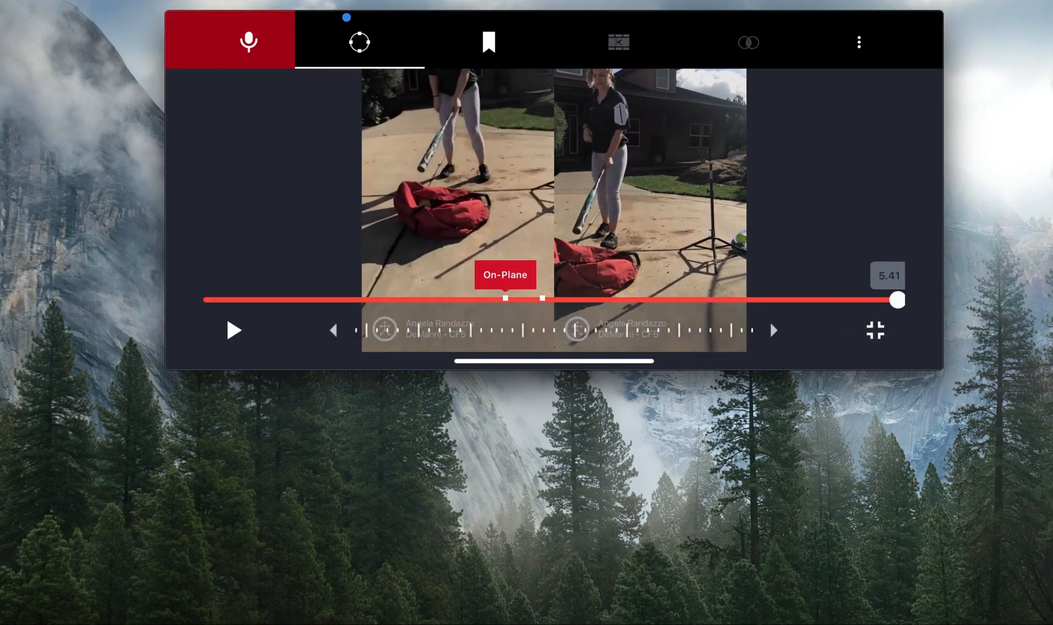
{"action": "left_click_drag", "start_coordinate": [899, 300], "coordinate": [873, 300]}
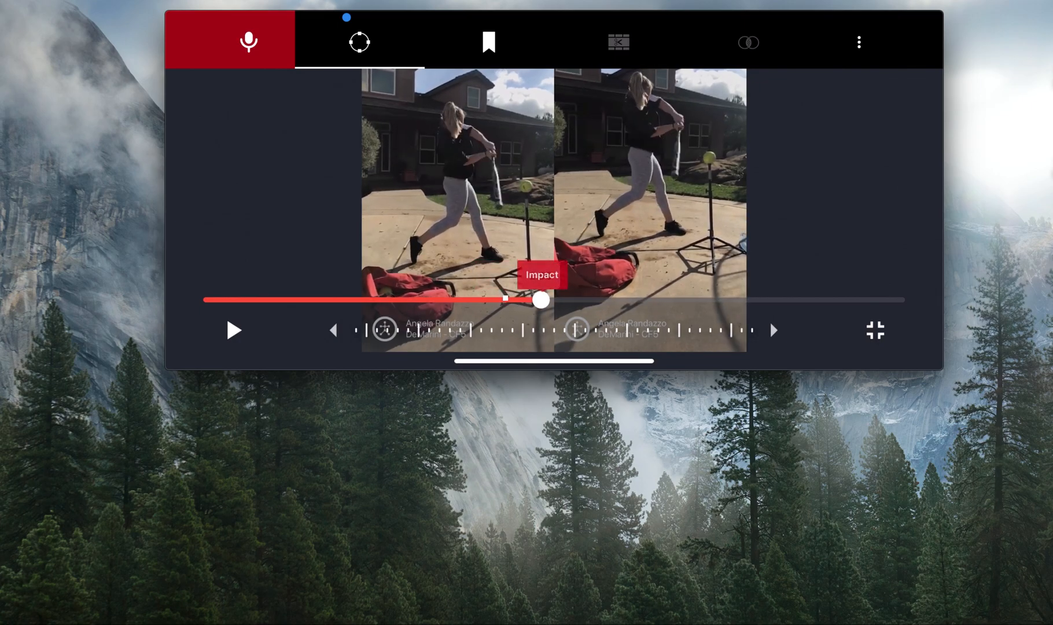
{"action": "left_click_drag", "start_coordinate": [543, 301], "coordinate": [572, 301]}
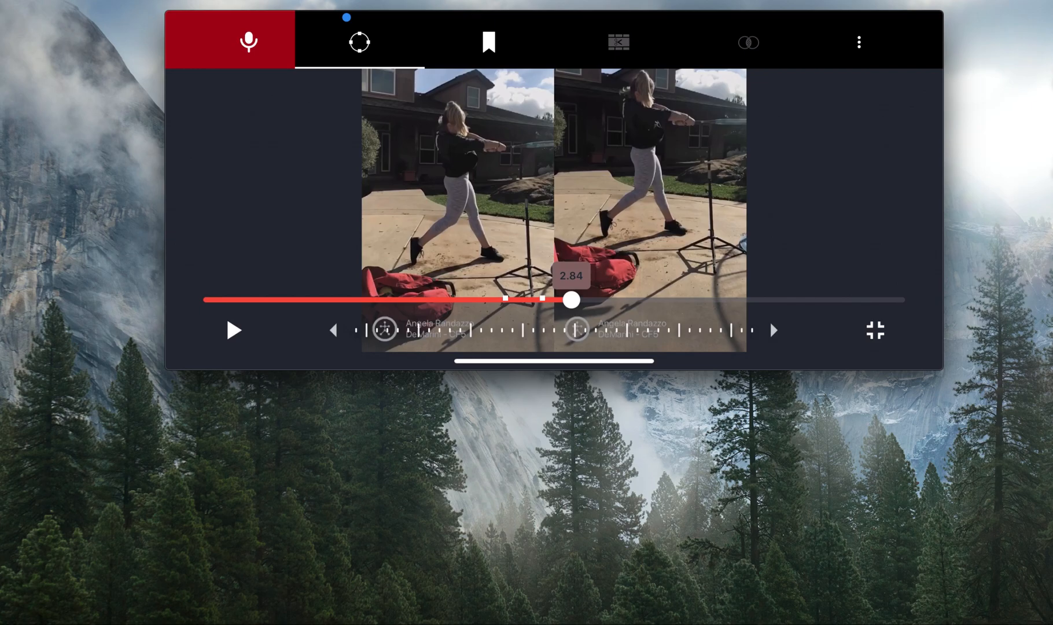
{"action": "left_click", "coordinate": [248, 41]}
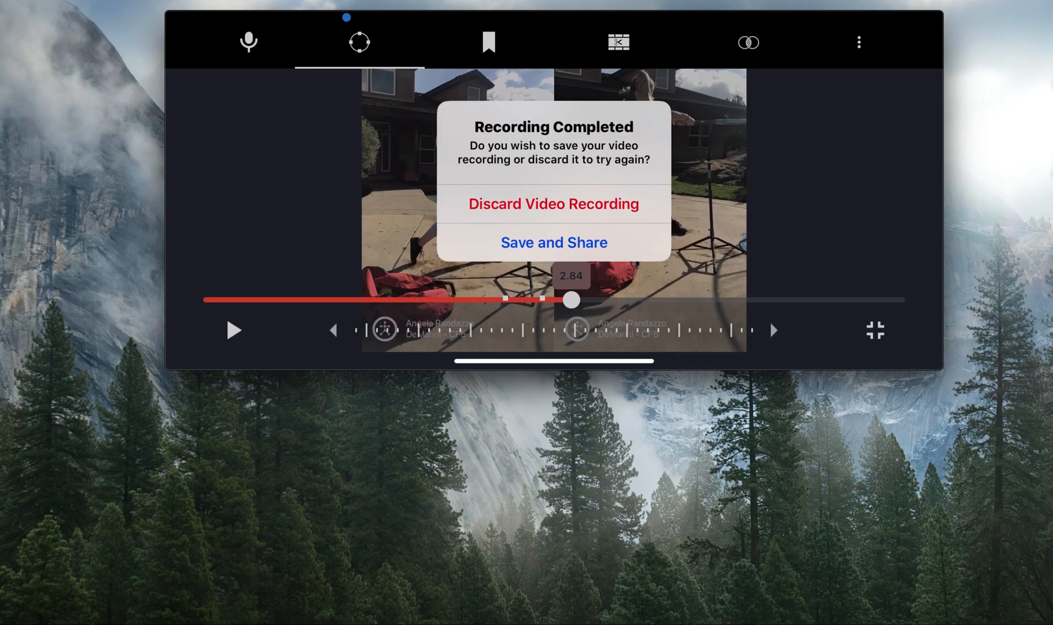
Step: Save the voice-over and send it with the description 'Get on plane sooner'
{"action": "left_click", "coordinate": [553, 242]}
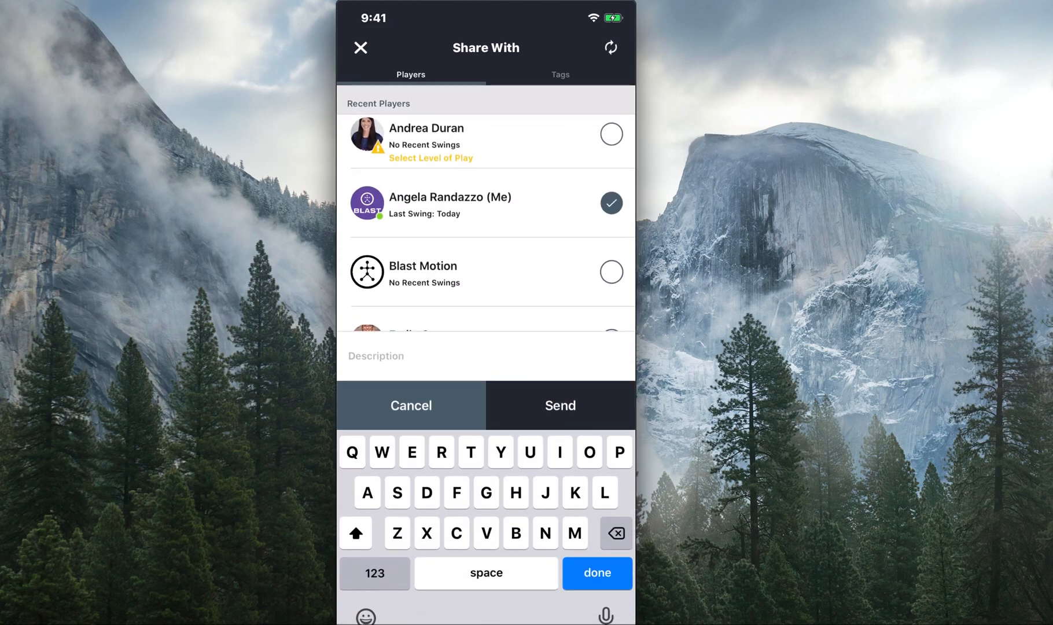
{"action": "type", "text": "Get on"}
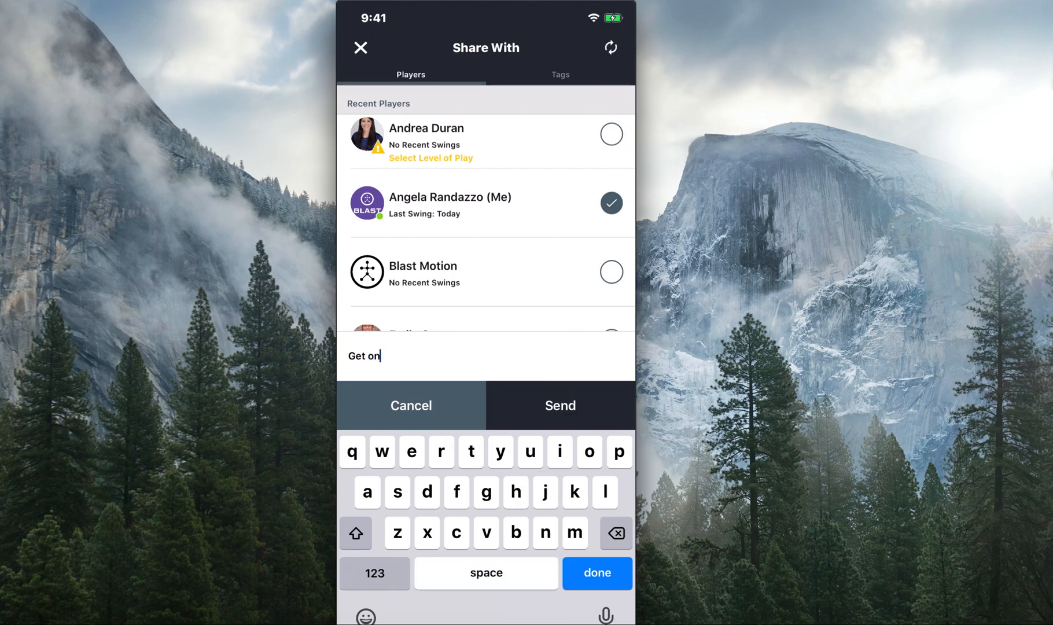
{"action": "type", "text": "plane"}
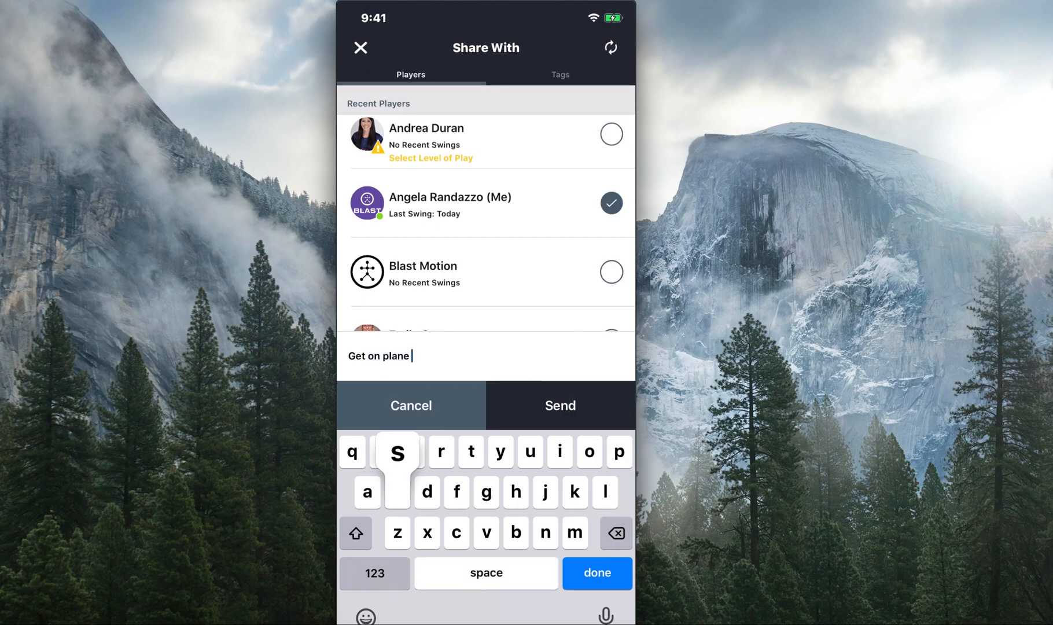
{"action": "type", "text": "sooner"}
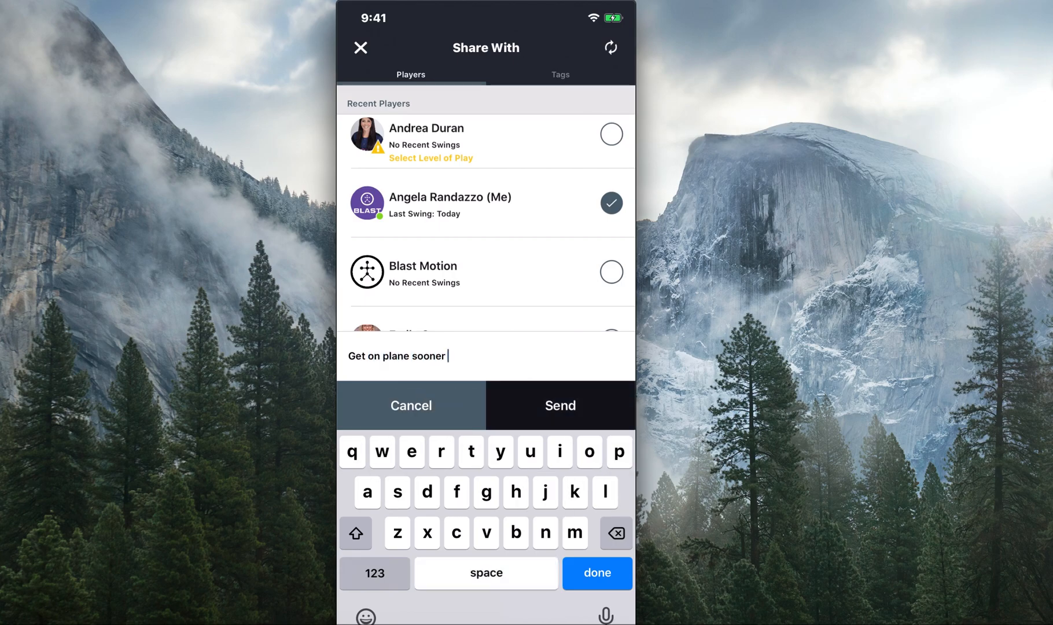
{"action": "left_click", "coordinate": [560, 405]}
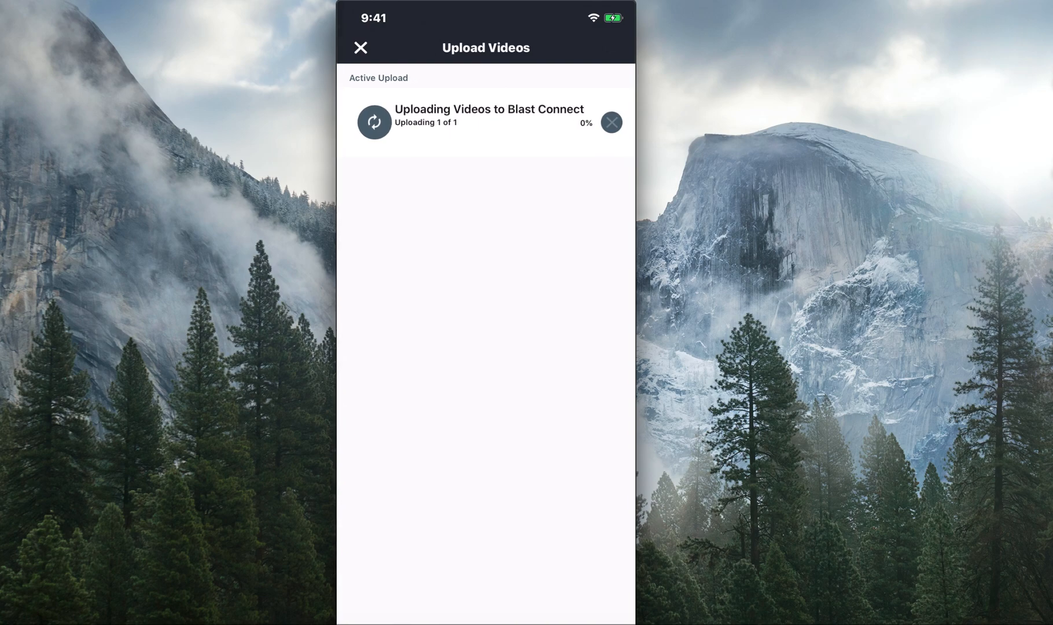